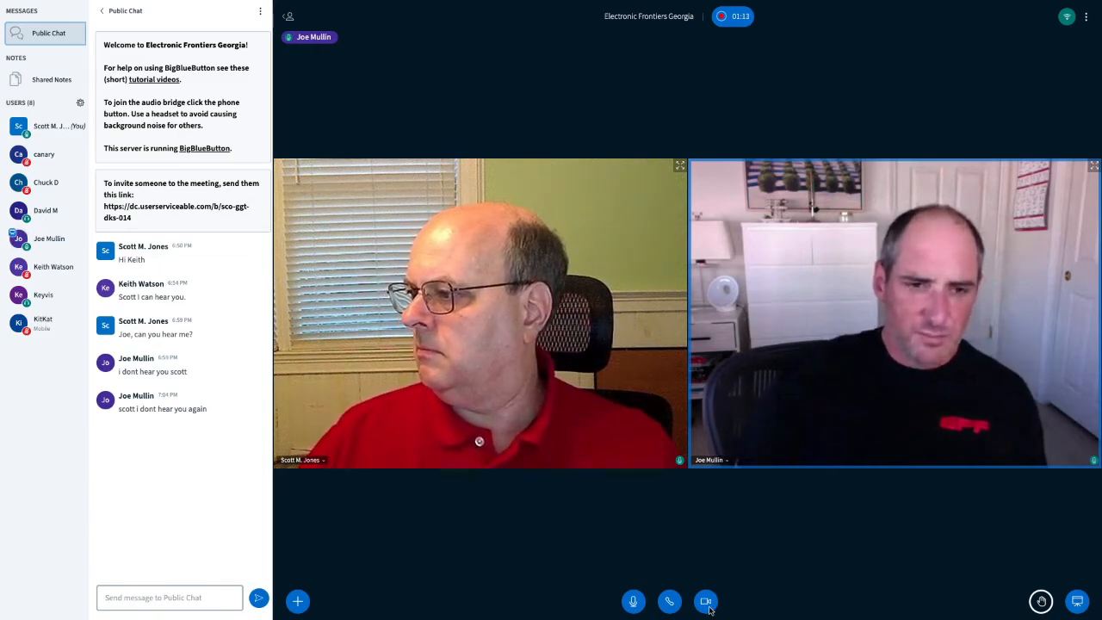
mouse_move(706, 601)
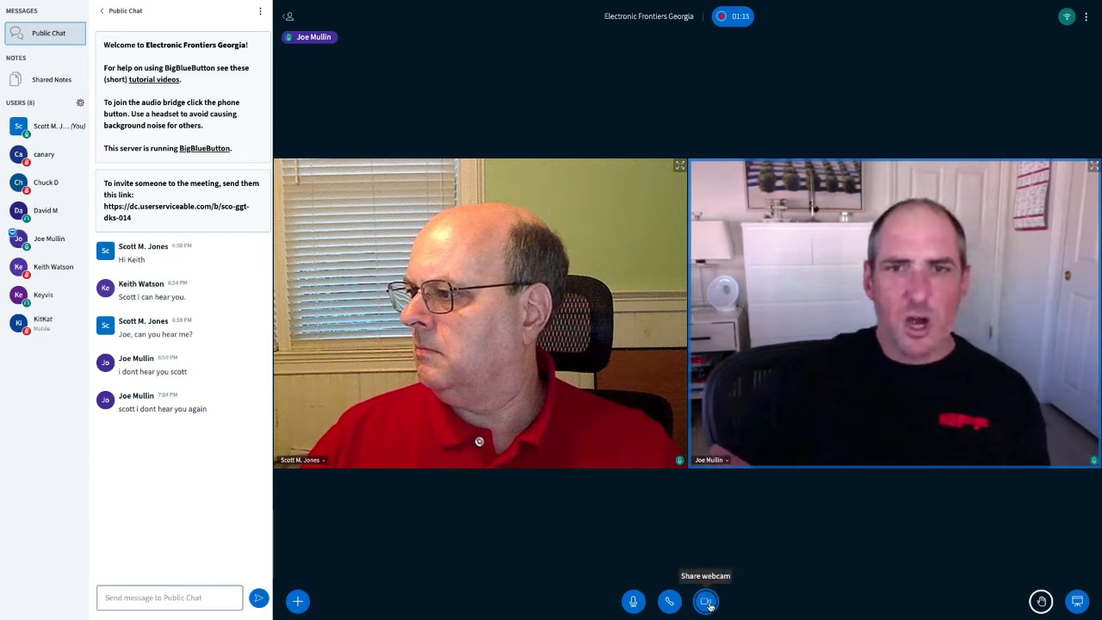
Step: Bring up the Webcam settings dialog for the already-shared USB camera
left_click(706, 601)
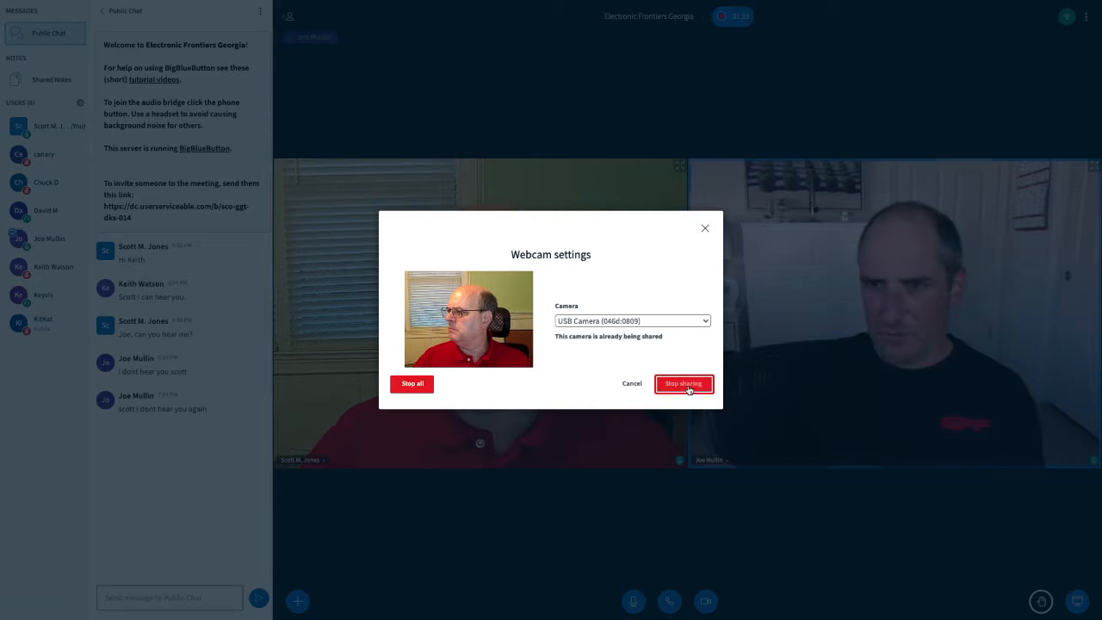
left_click(682, 382)
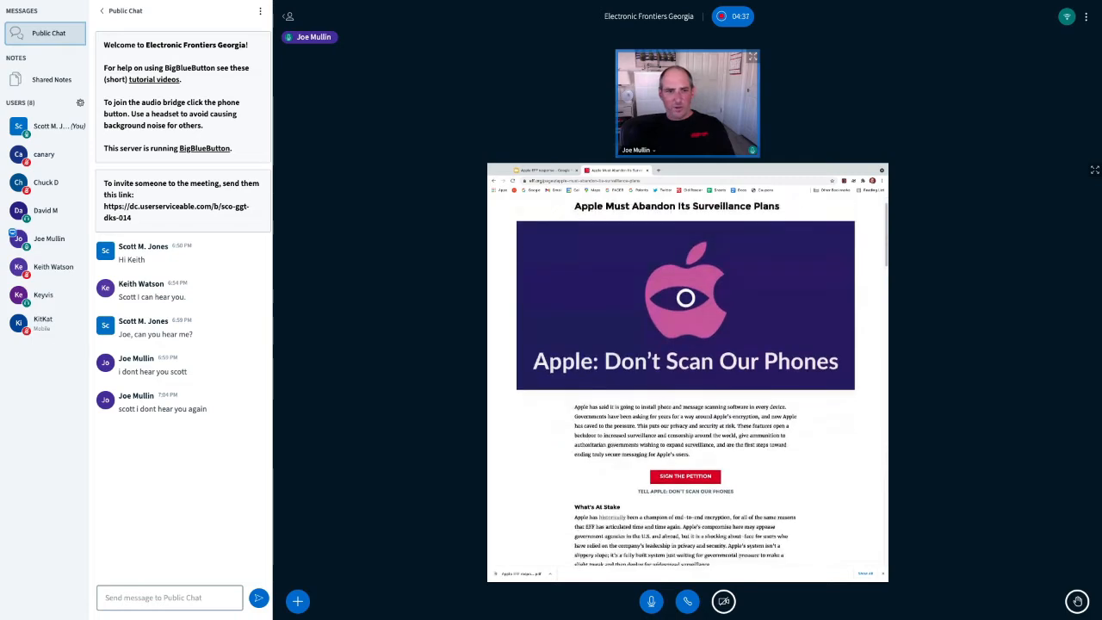
Step: Scroll the shared EFF Apple article down to its video and More Information links
scroll("down", 3)
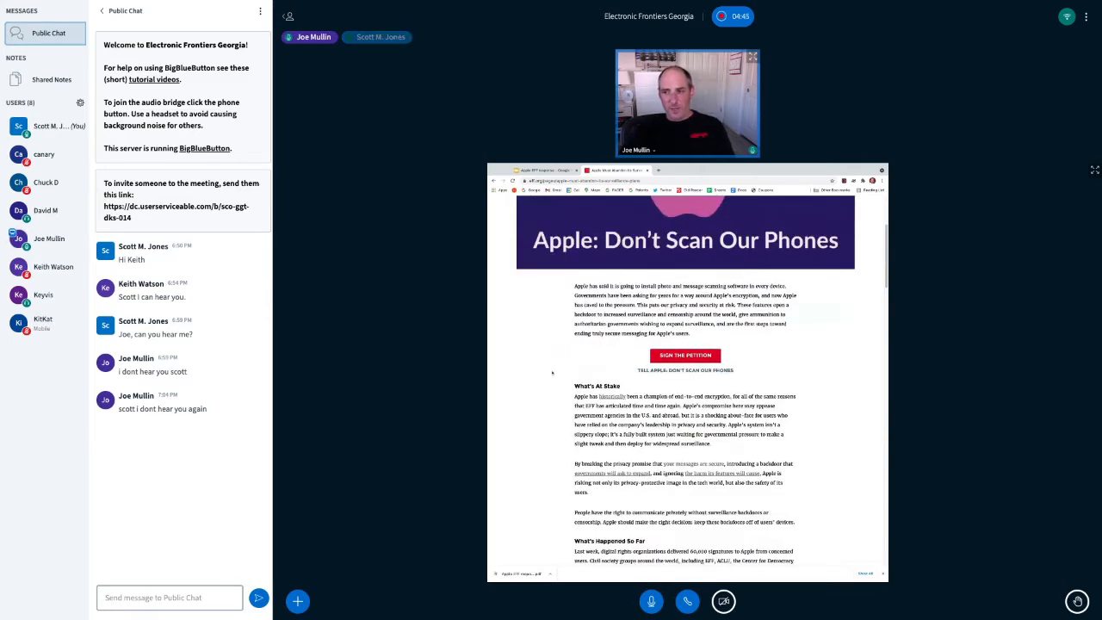
scroll("down", 3)
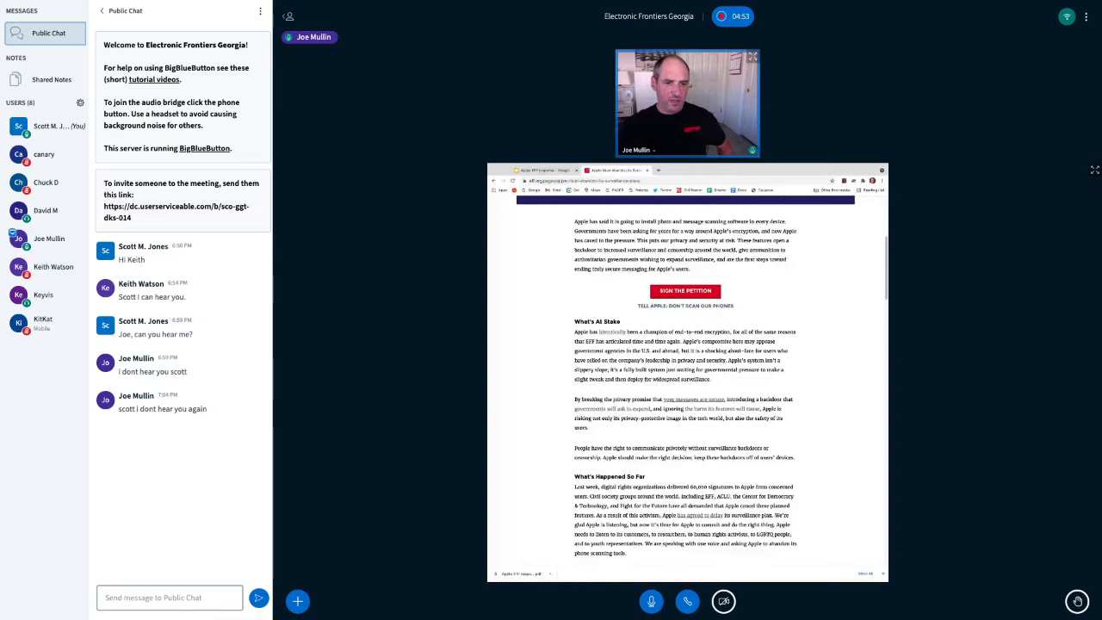
scroll("down", 3)
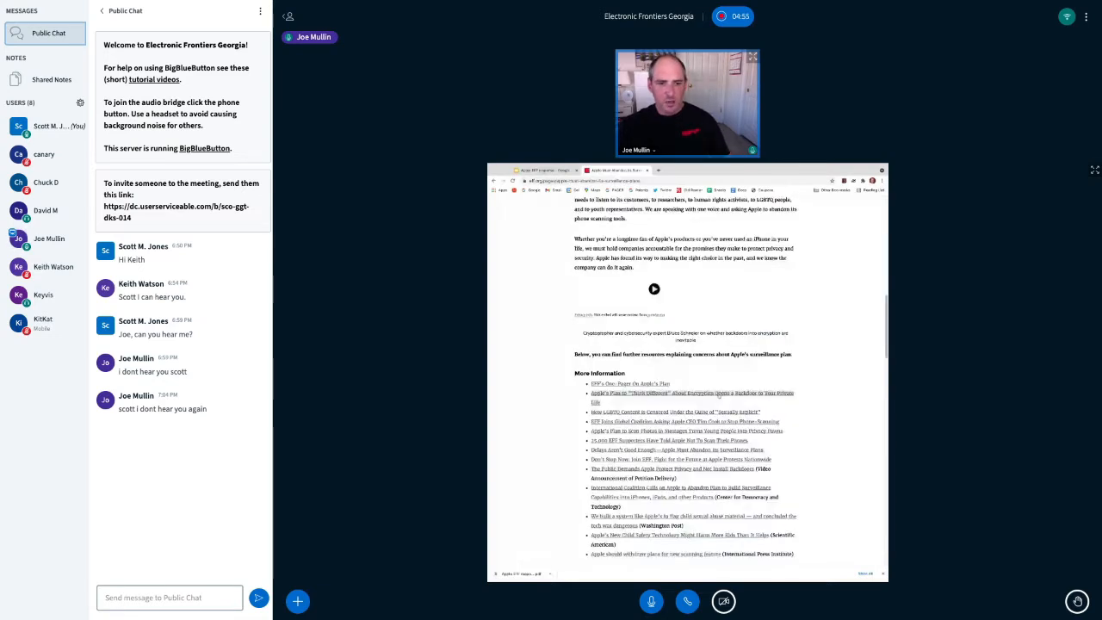
Step: Switch the shared browser to the EFF encryption backdoor article and scroll into it
left_click(681, 397)
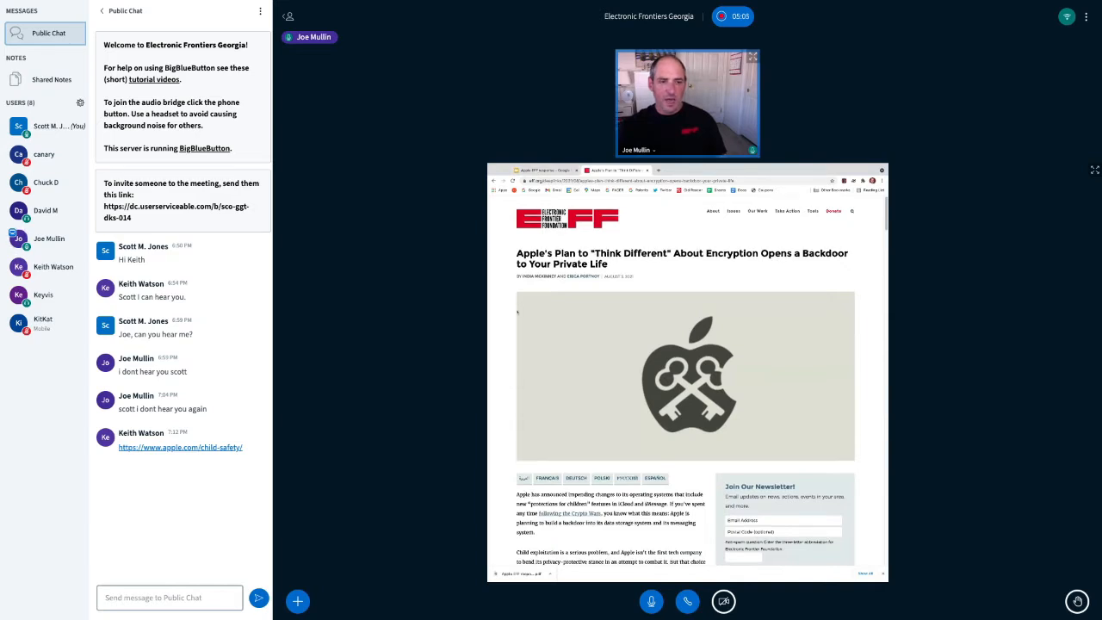
scroll("down", 3)
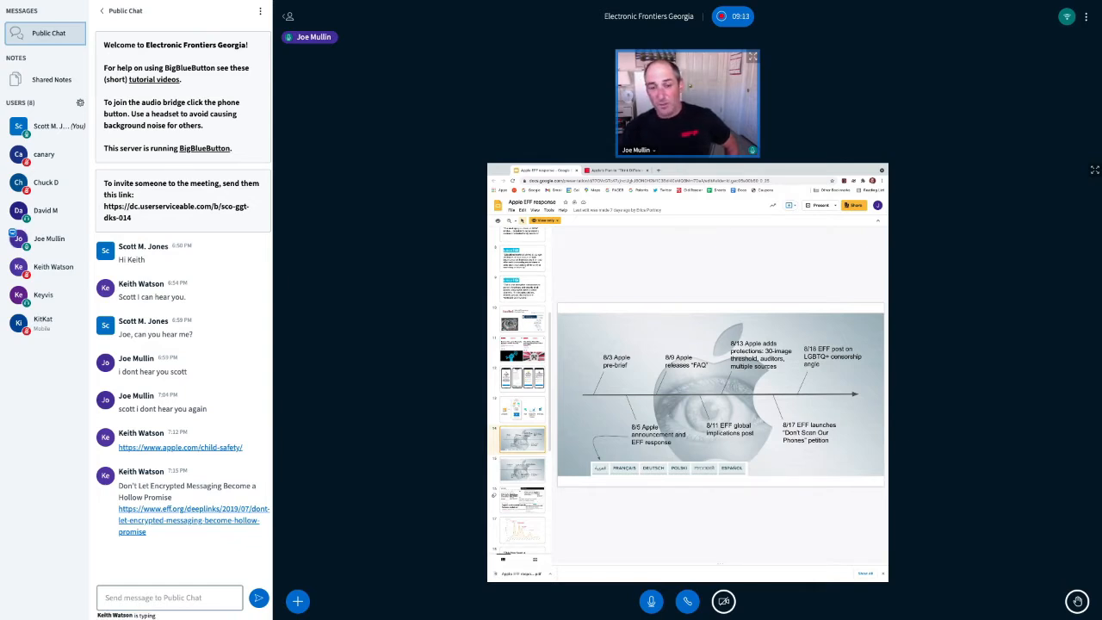
scroll("down", 3)
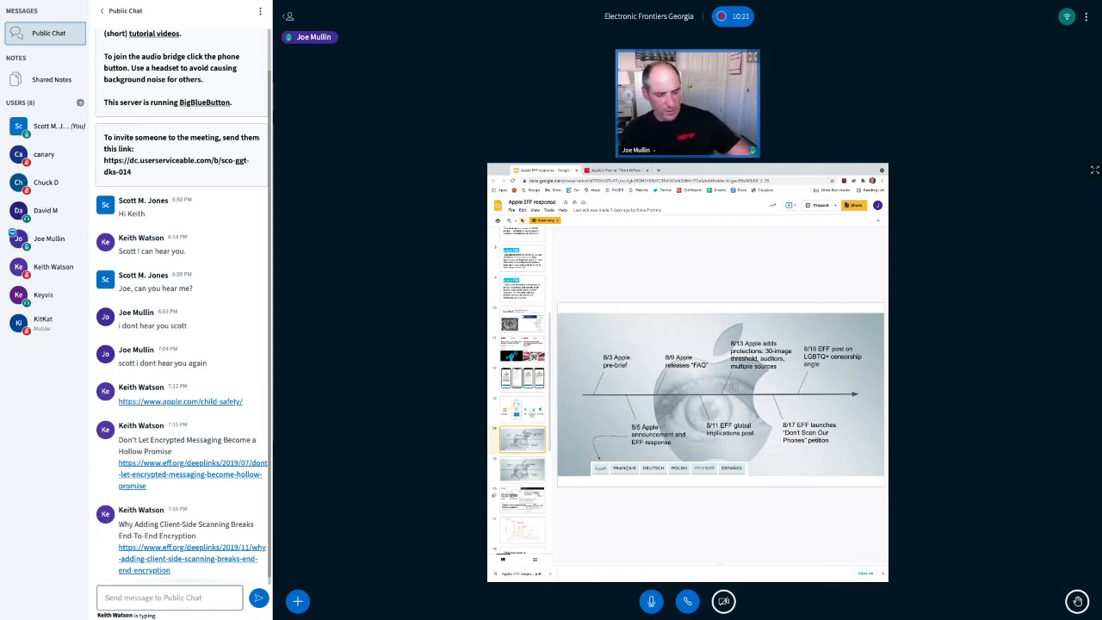
Step: Scroll the Public Chat to the latest coalition link and China/Russia question
scroll("down", 3)
type("Feel free to either put your question in the chat or turn on your m")
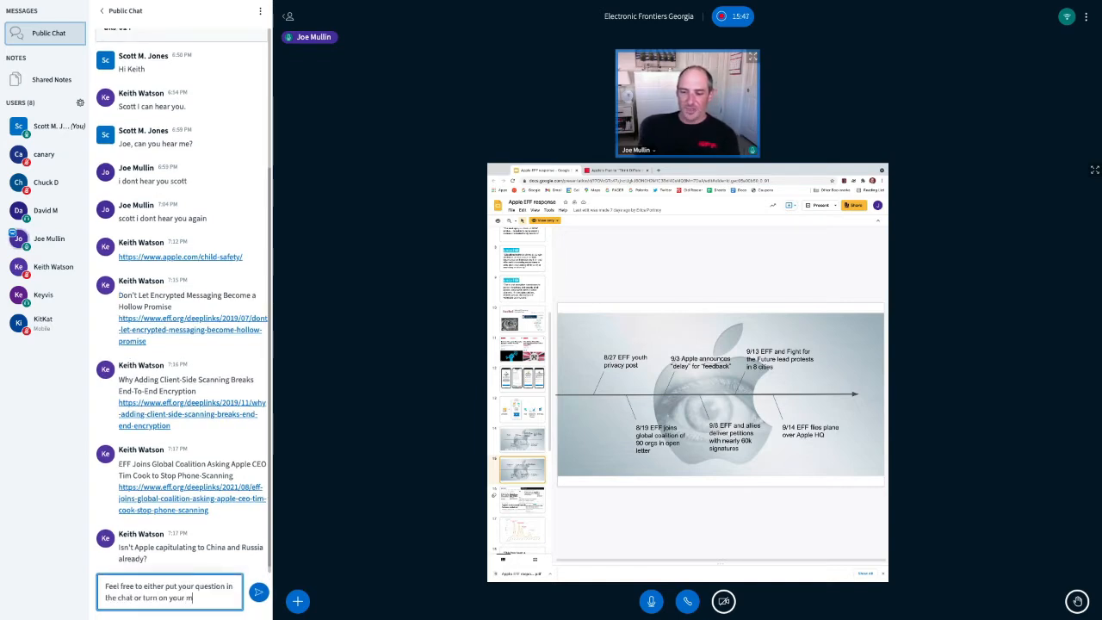
Step: Post the drafted questions invitation to Public Chat and follow the new replies
left_click(258, 592)
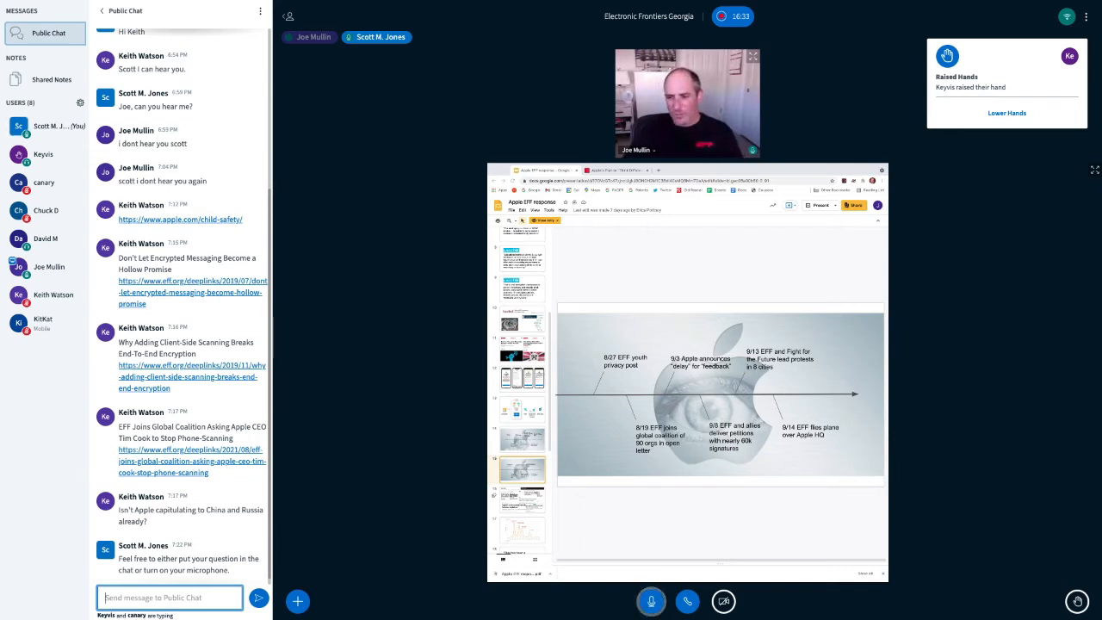
scroll("down", 3)
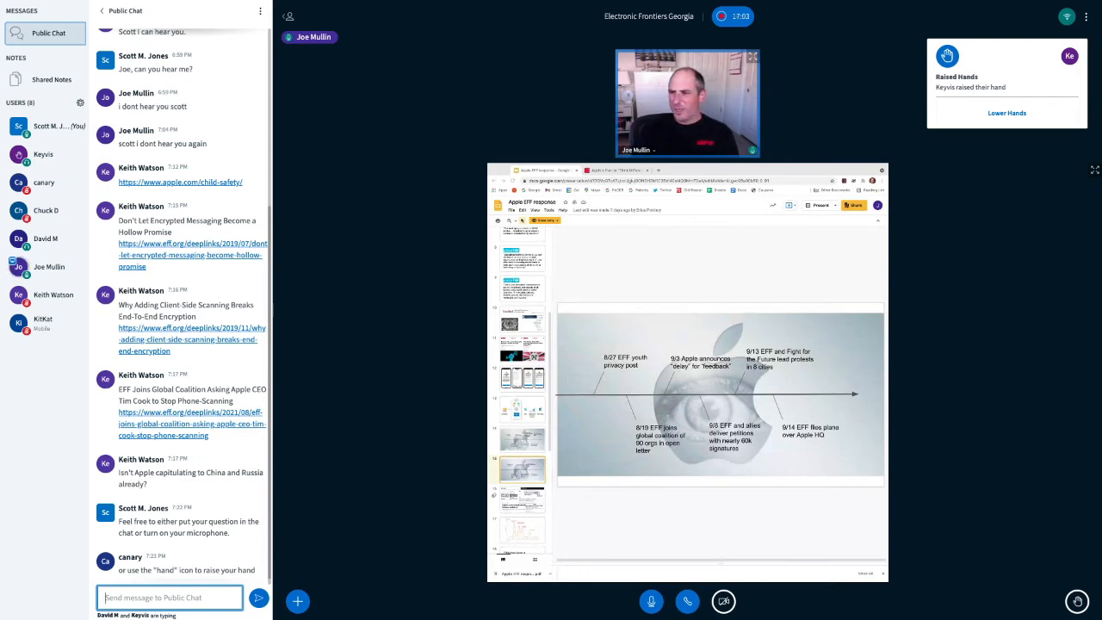
scroll("down", 3)
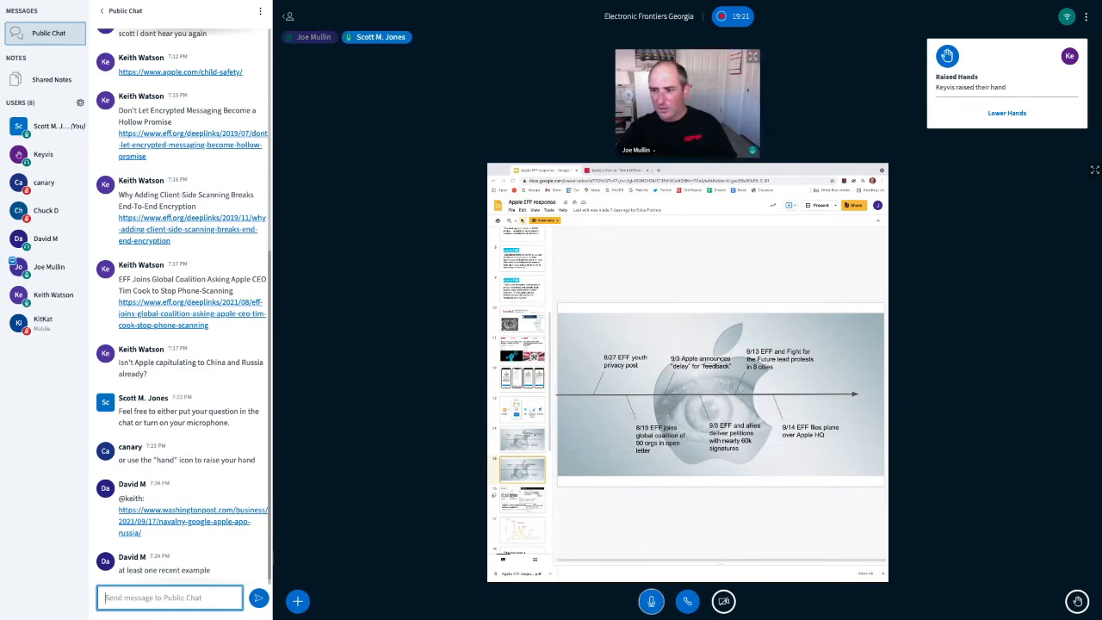
Step: Scroll the Public Chat to the long question about repurposed scanning technology
scroll("down", 3)
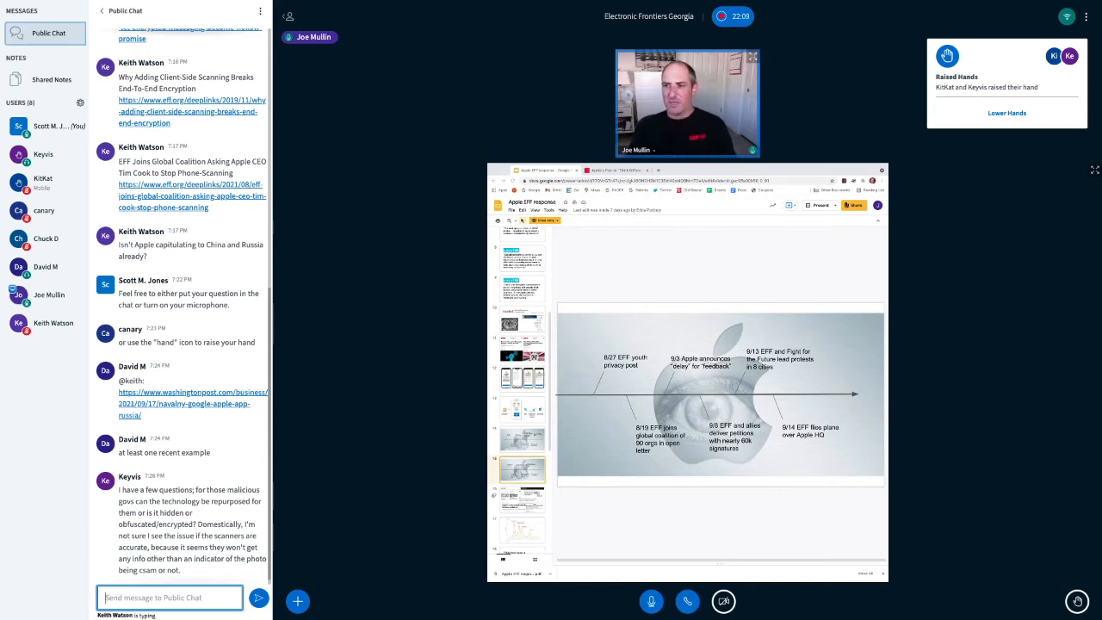
Step: Follow the chat replies on hashing and Apple's motives, then lower the participant's raised hand
scroll("down", 3)
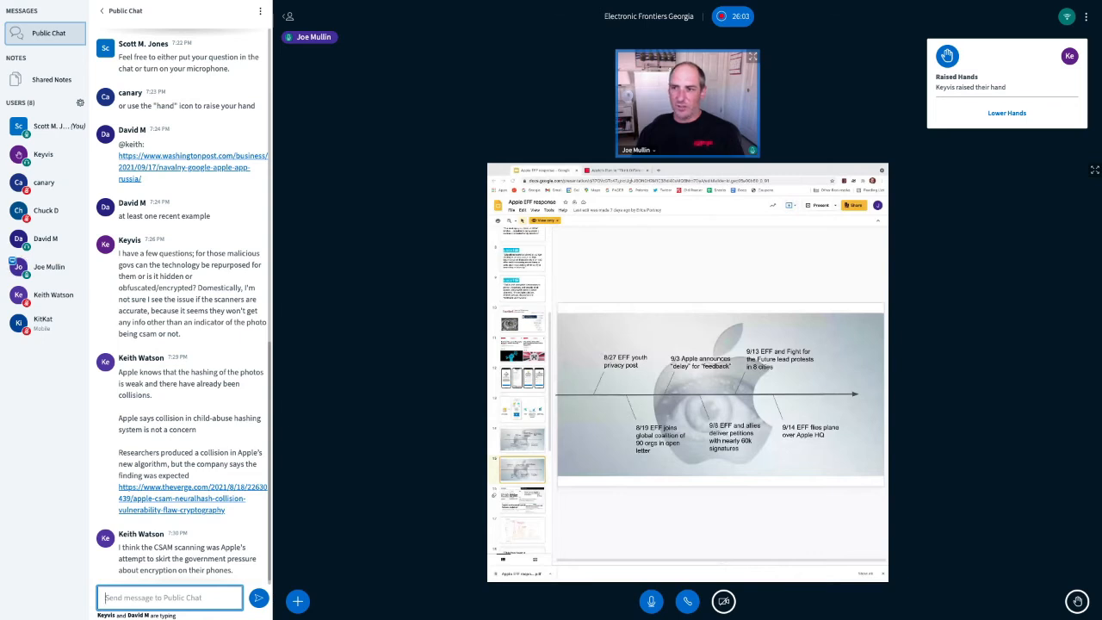
scroll("down", 3)
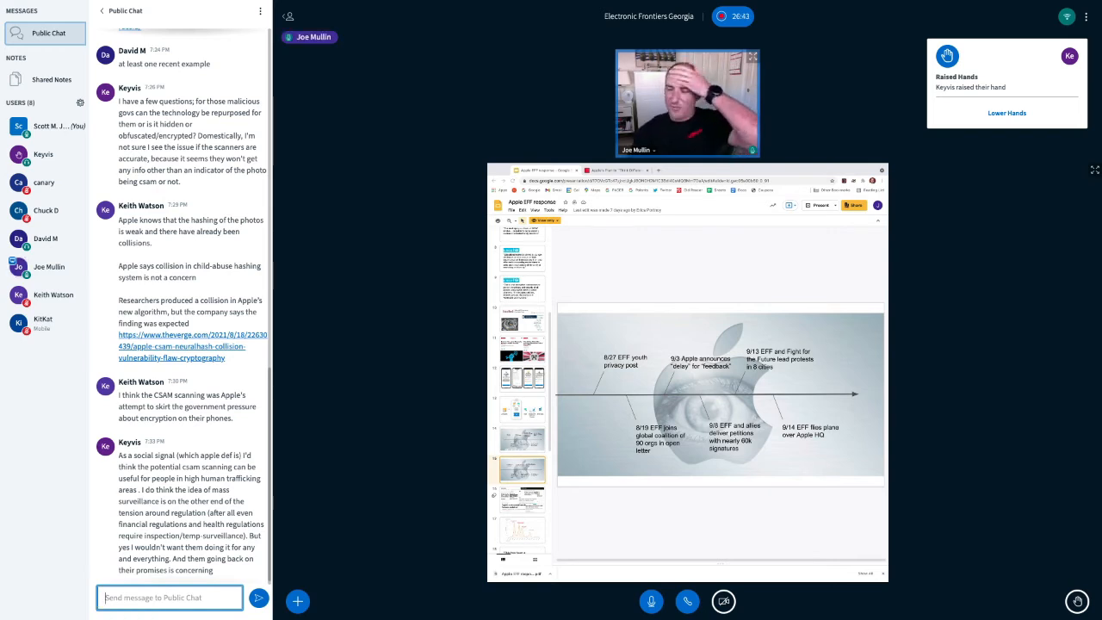
scroll("down", 3)
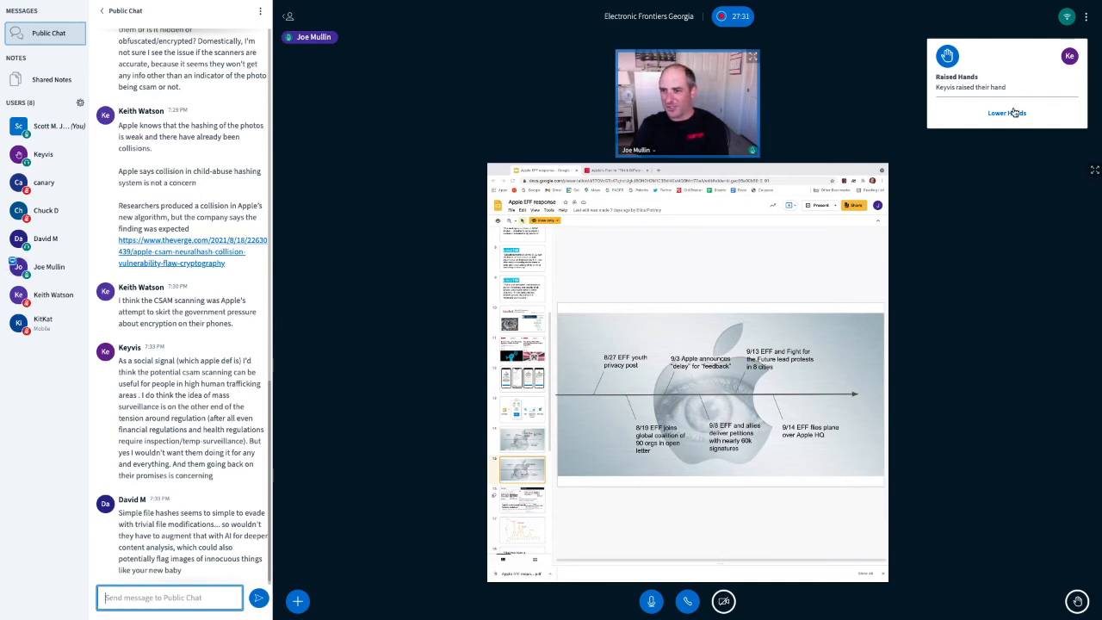
left_click(1005, 113)
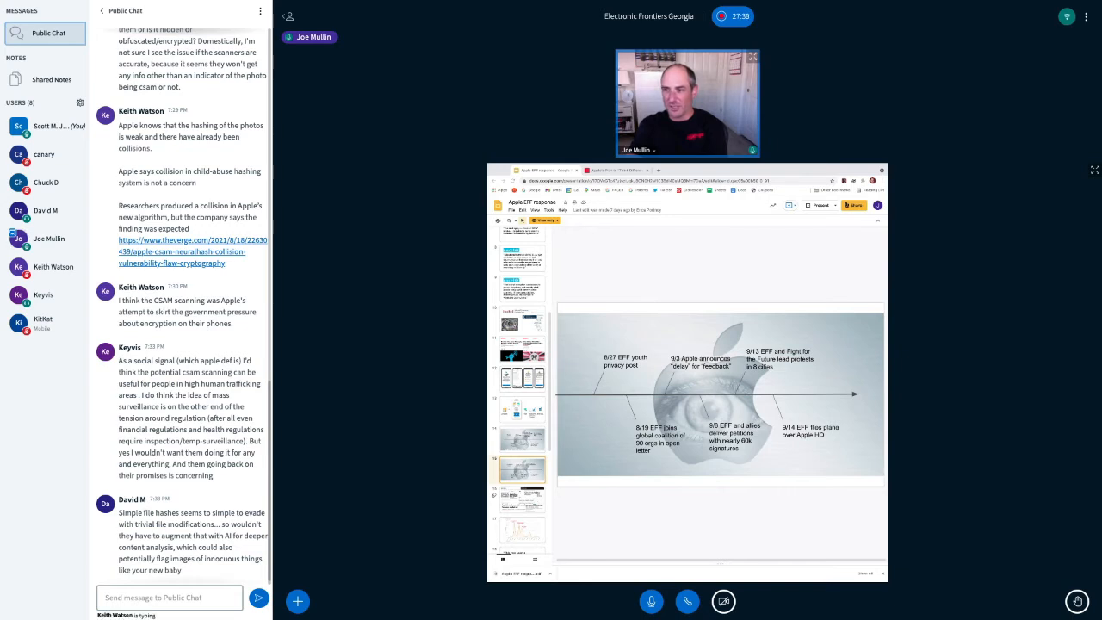
scroll("down", 3)
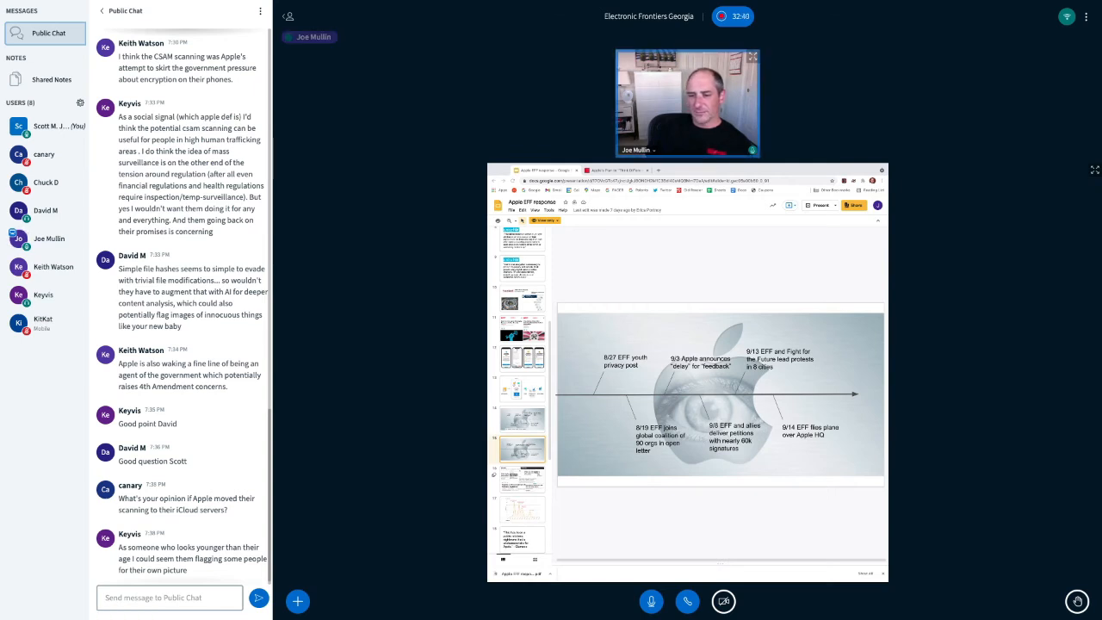
scroll("down", 3)
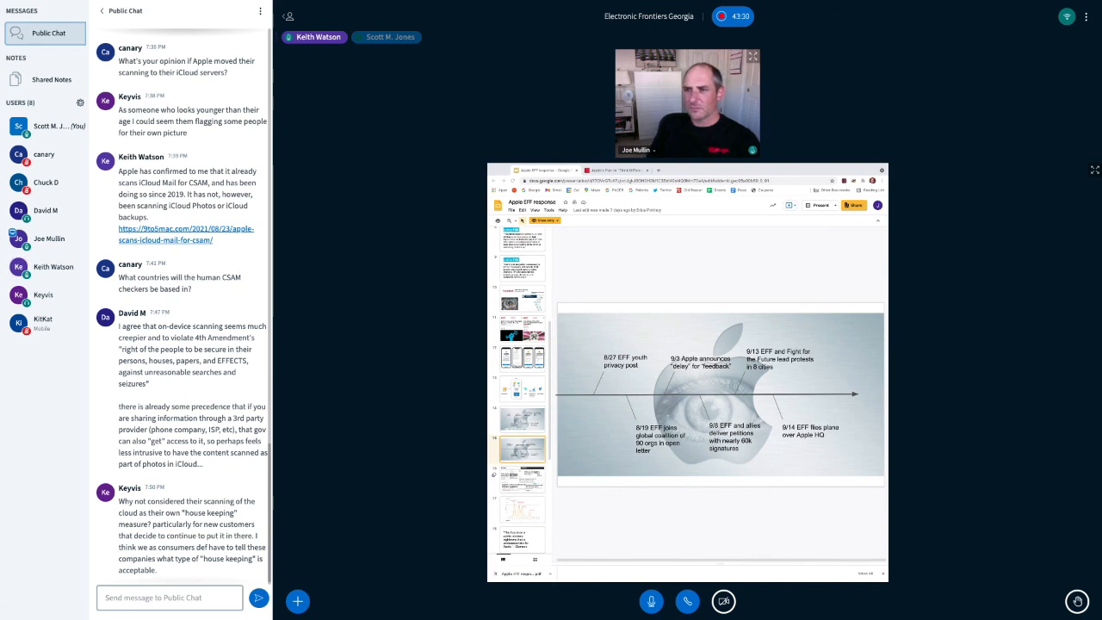
left_click(389, 38)
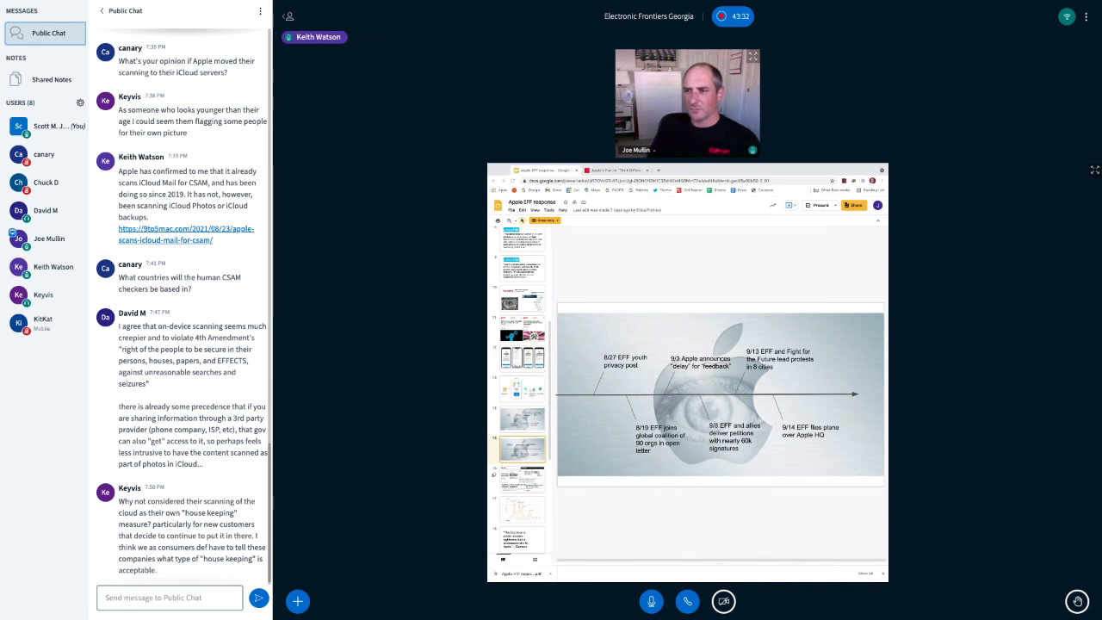